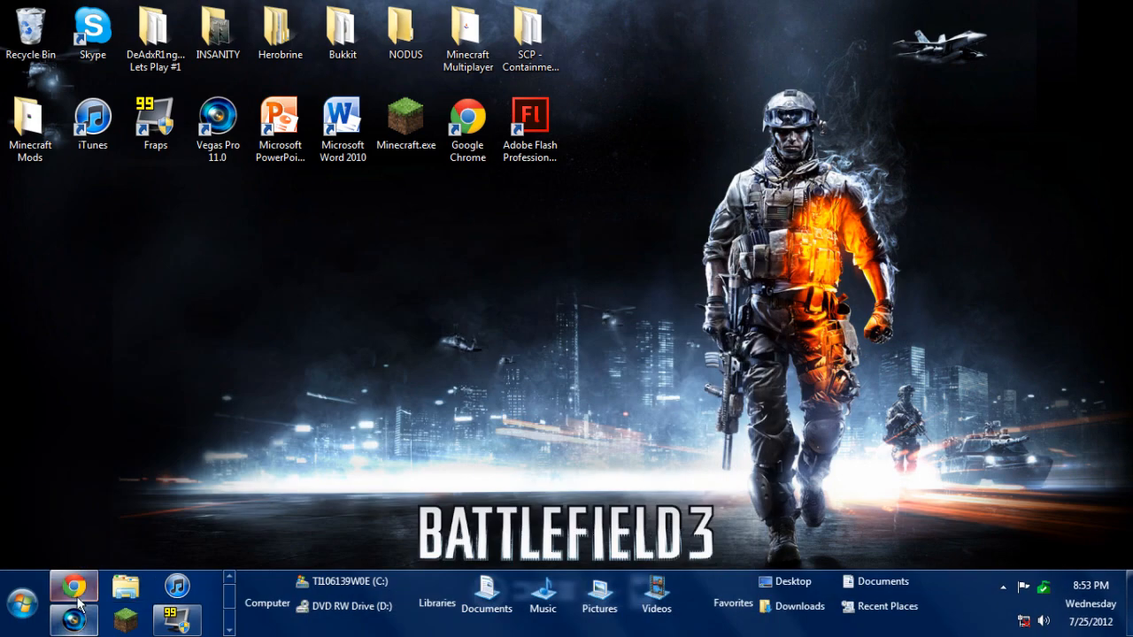
- Show the YouTube page for 'How to record flash games using Fraps' scrolled to the top
{"action": "left_click", "coordinate": [73, 584]}
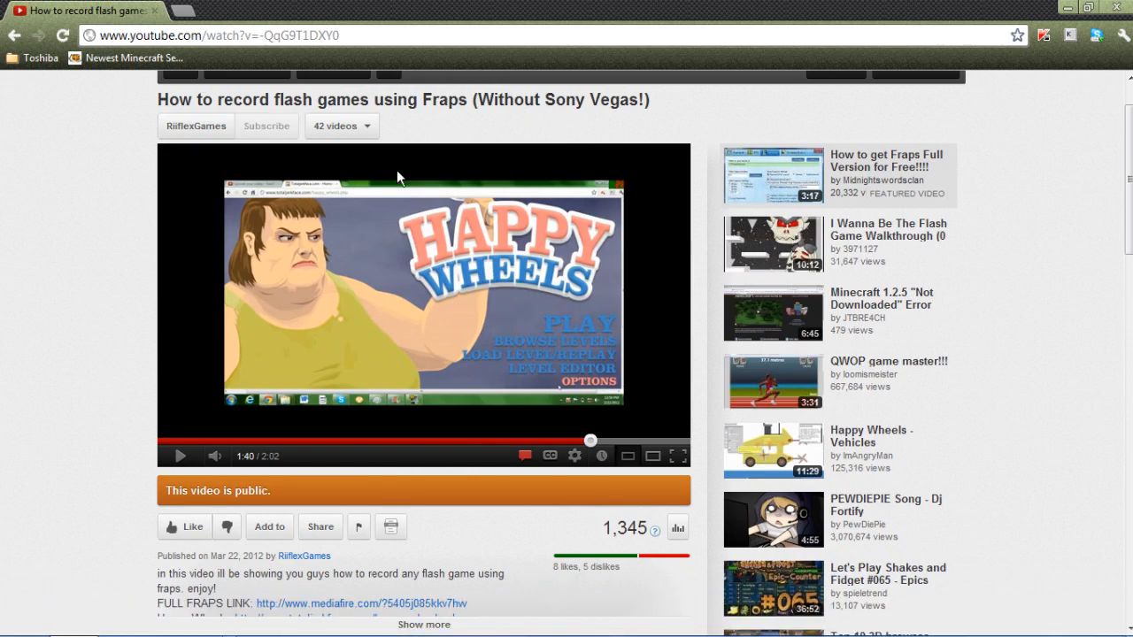
{"action": "scroll", "scroll_direction": "up", "scroll_amount": 3}
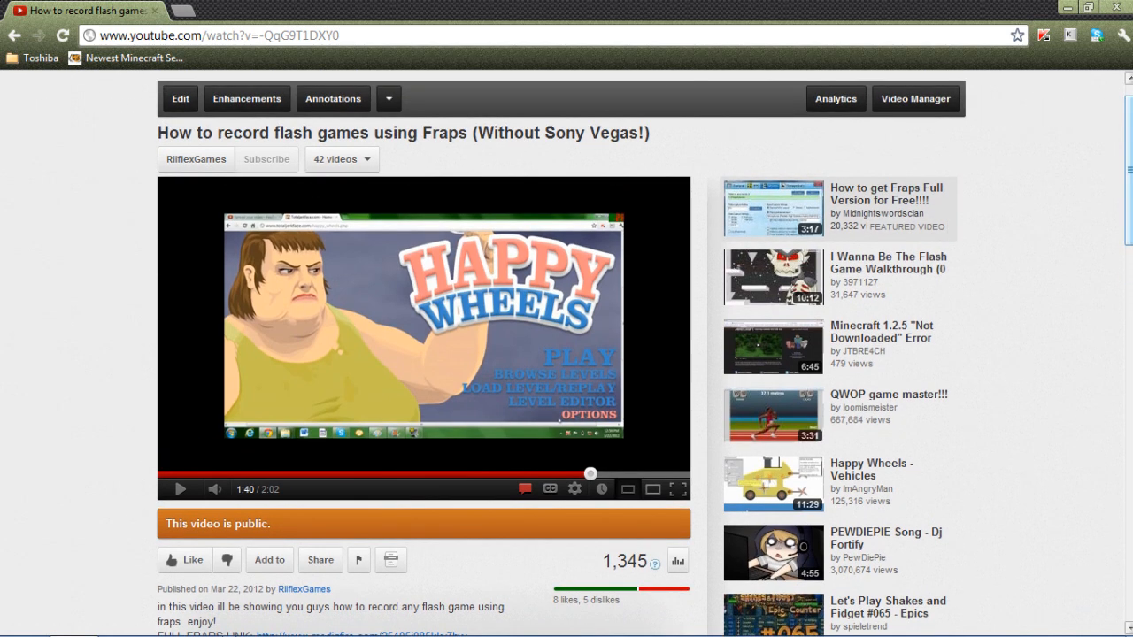
{"action": "mouse_move", "coordinate": [255, 223]}
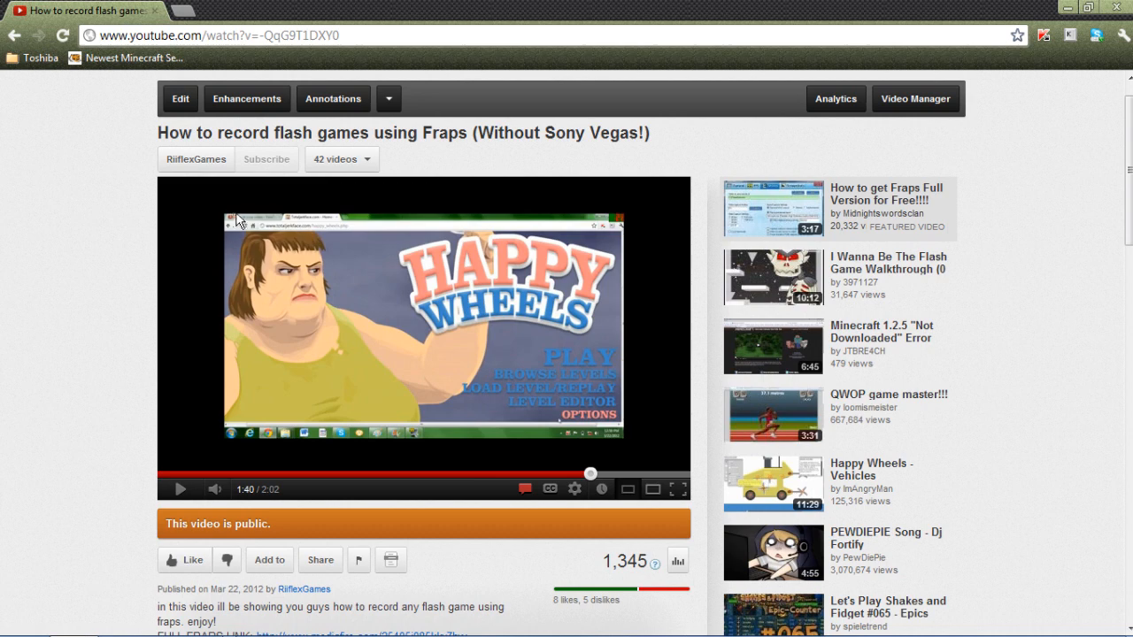
{"action": "mouse_move", "coordinate": [1028, 7]}
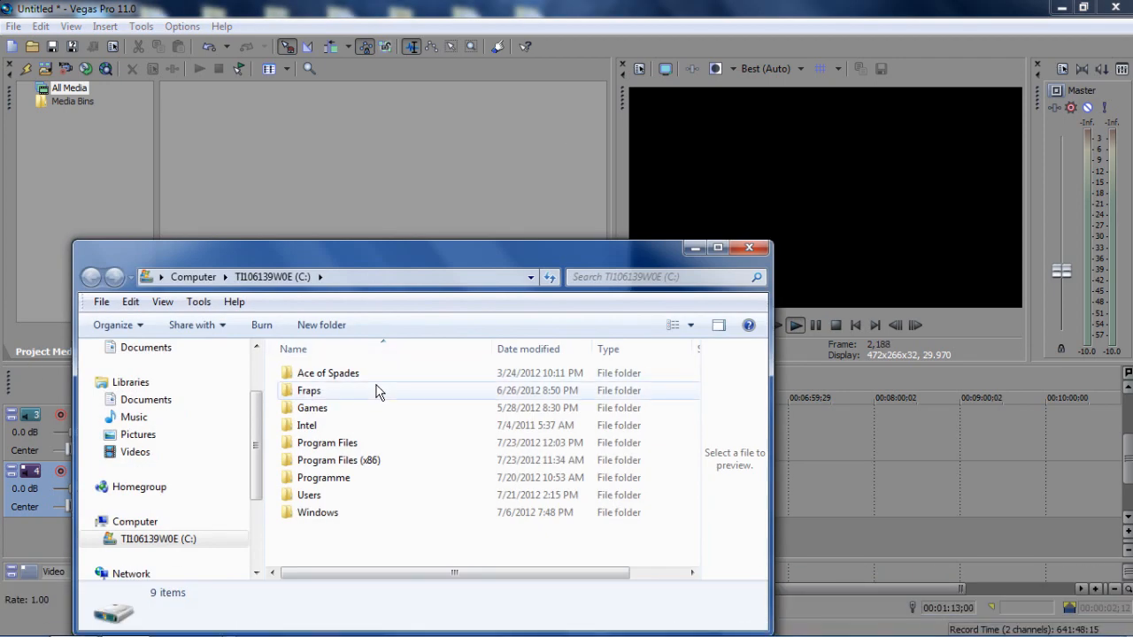
{"action": "double_click", "coordinate": [308, 392]}
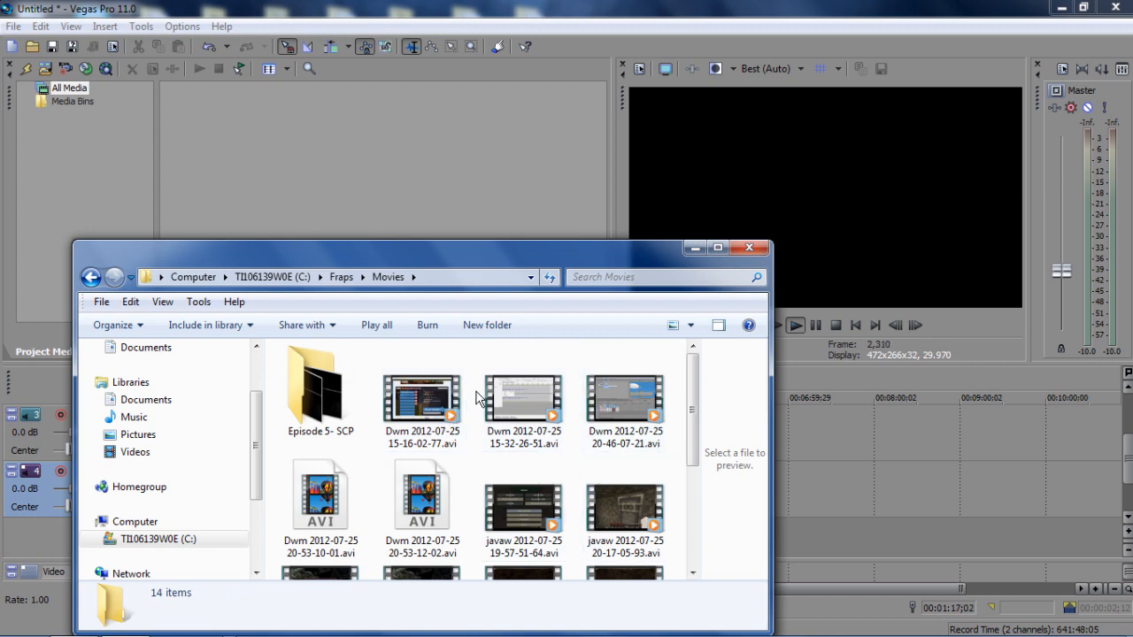
{"action": "left_click", "coordinate": [421, 399]}
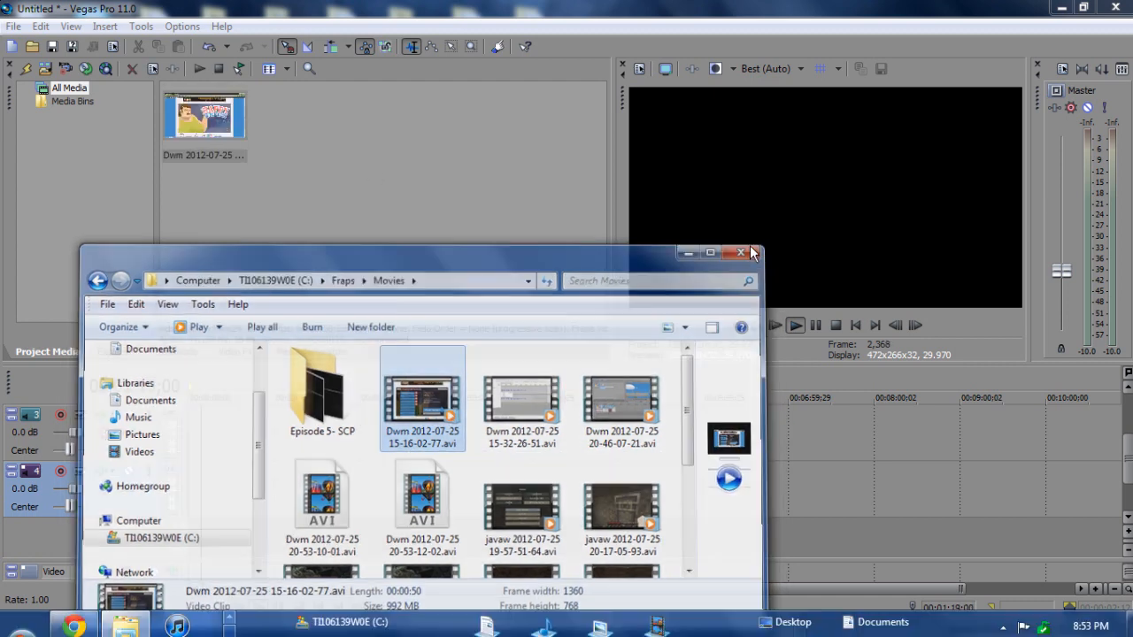
{"action": "left_click", "coordinate": [740, 254]}
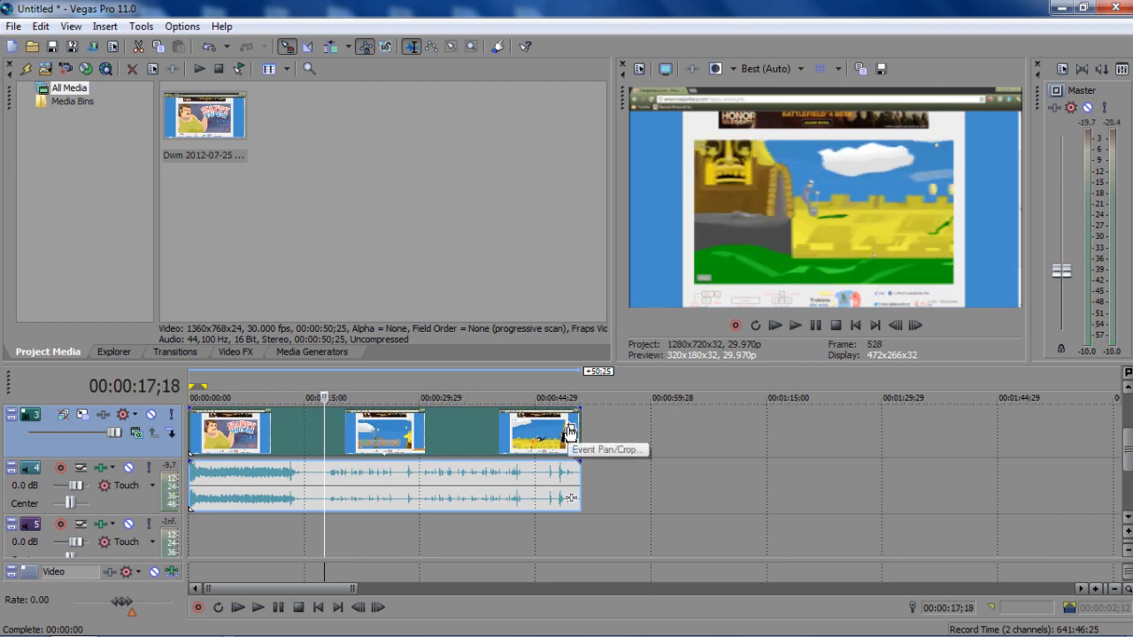
{"action": "mouse_move", "coordinate": [545, 432]}
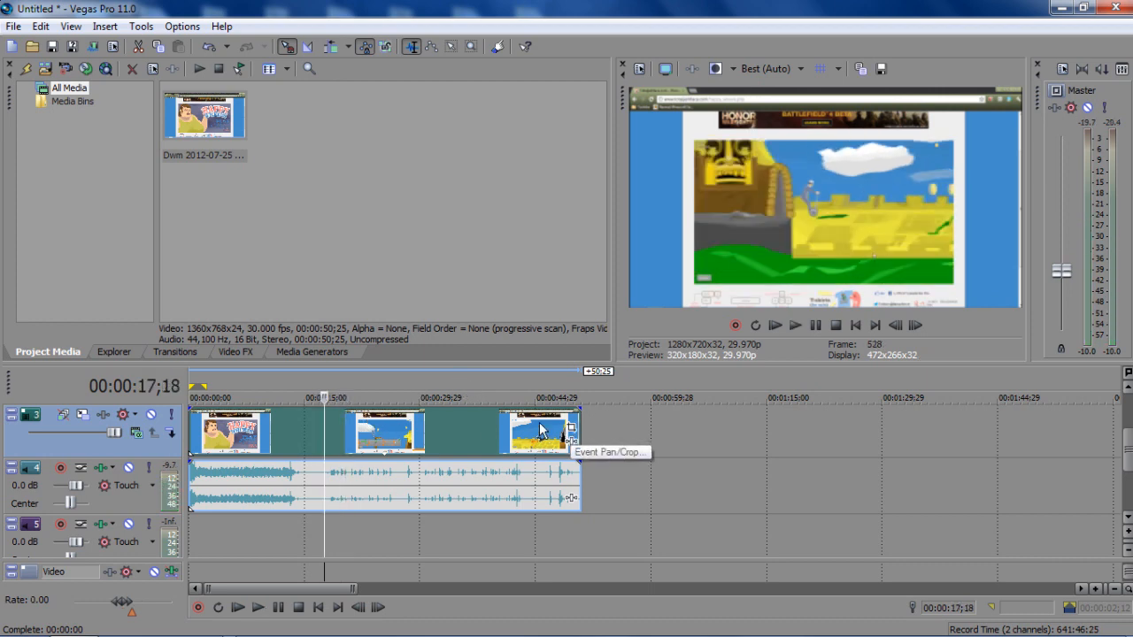
- Shrink the clip's Event Pan/Crop frame around the game area via Video Event Pan/Crop
{"action": "right_click", "coordinate": [540, 432]}
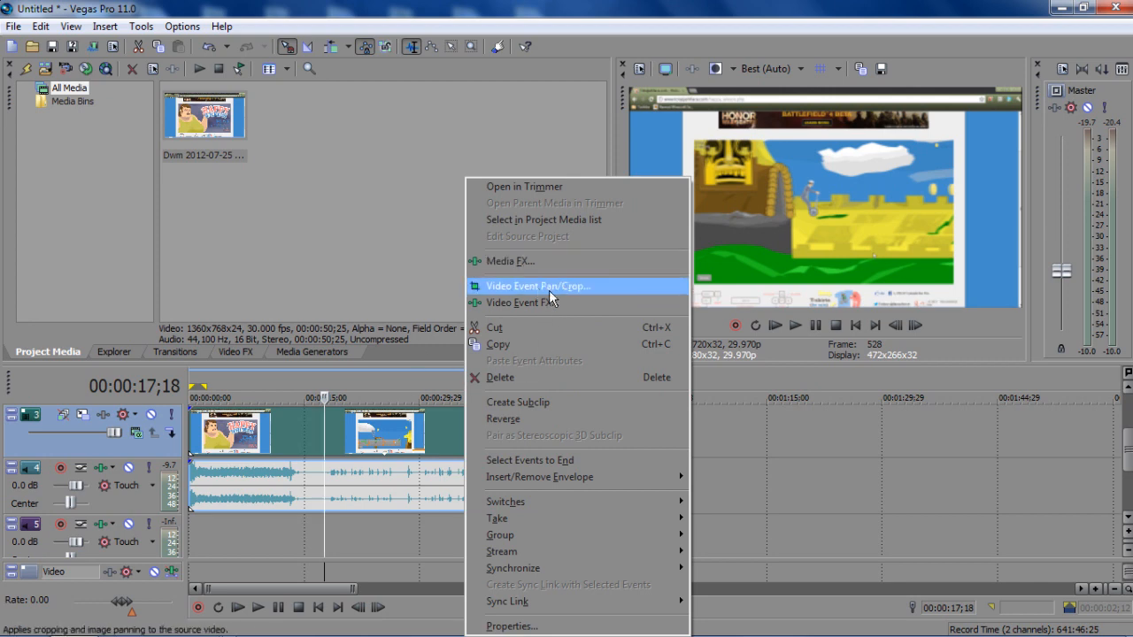
{"action": "mouse_move", "coordinate": [562, 285]}
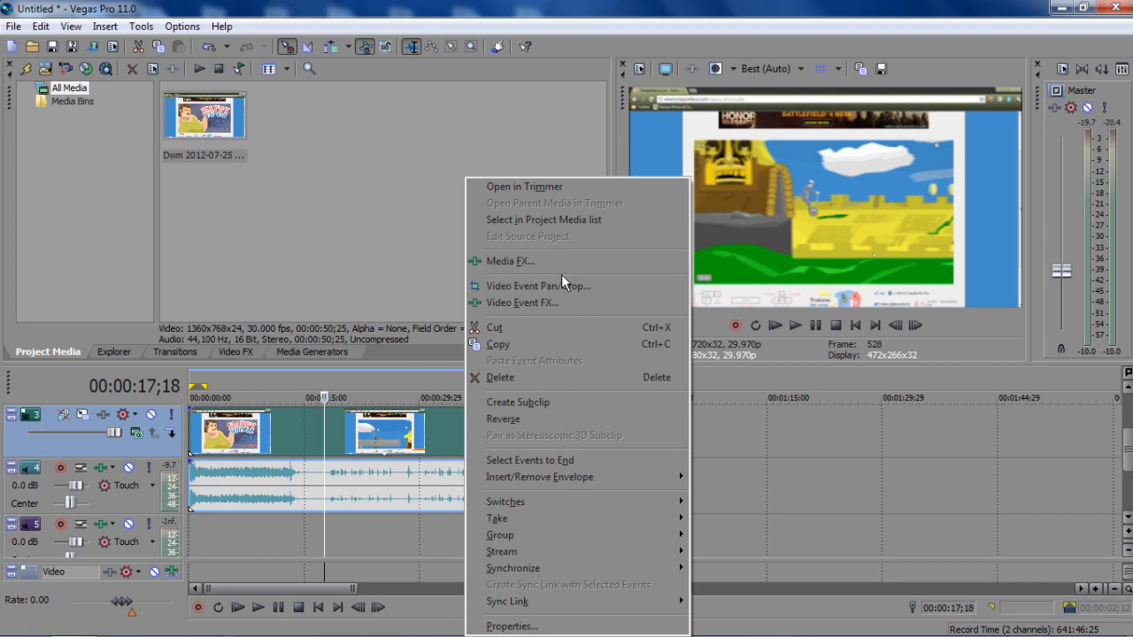
{"action": "left_click", "coordinate": [538, 285]}
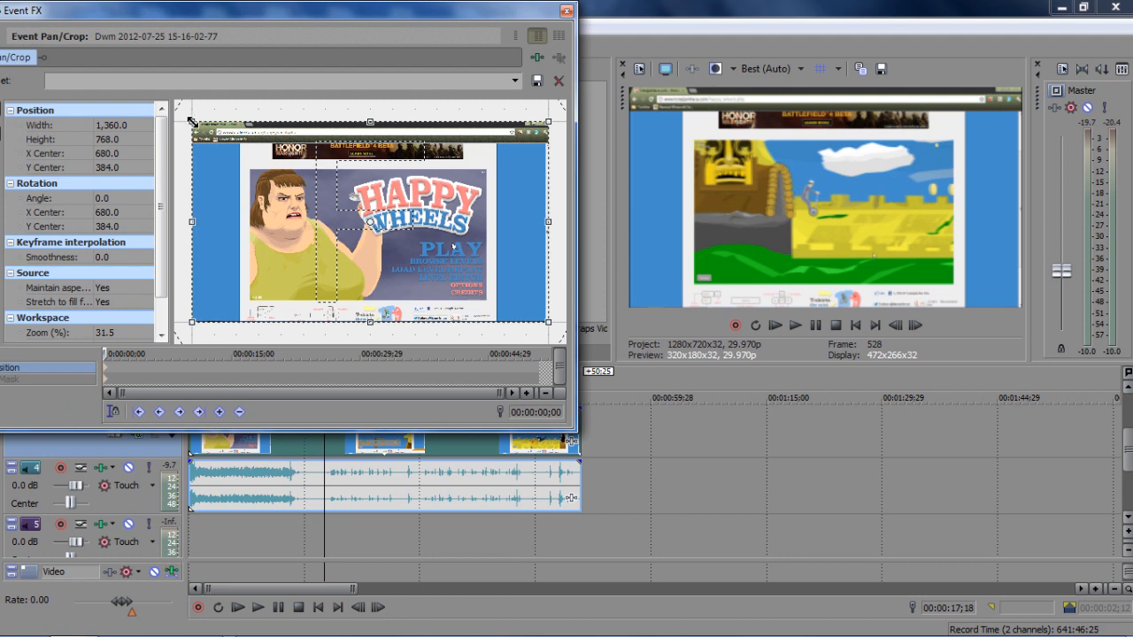
{"action": "mouse_move", "coordinate": [145, 120]}
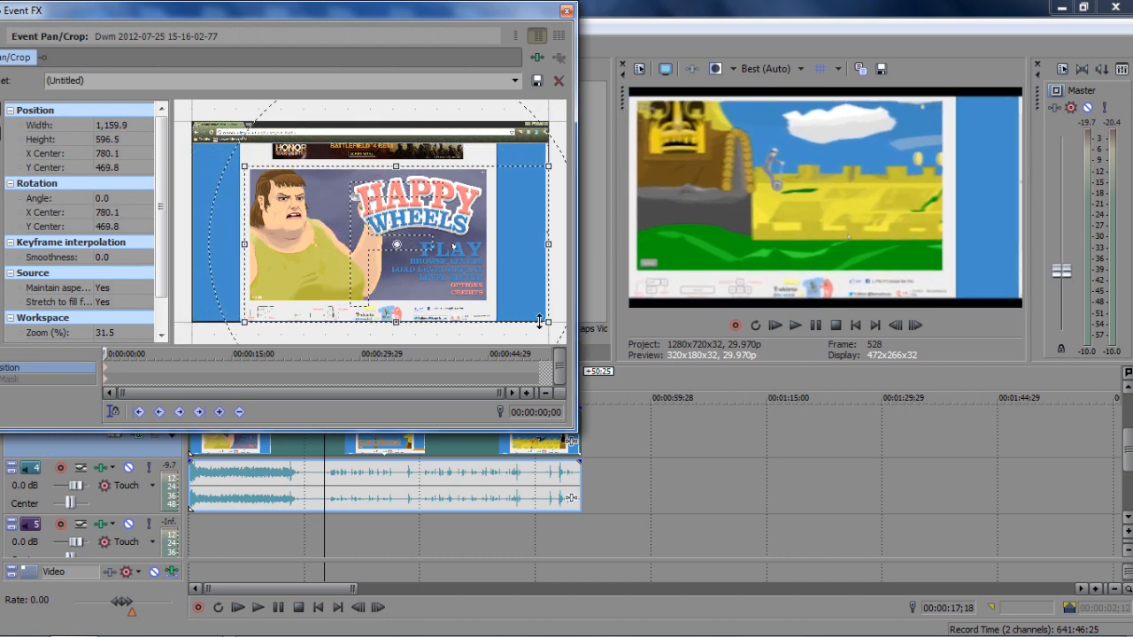
{"action": "left_click_drag", "start_coordinate": [547, 322], "coordinate": [492, 303]}
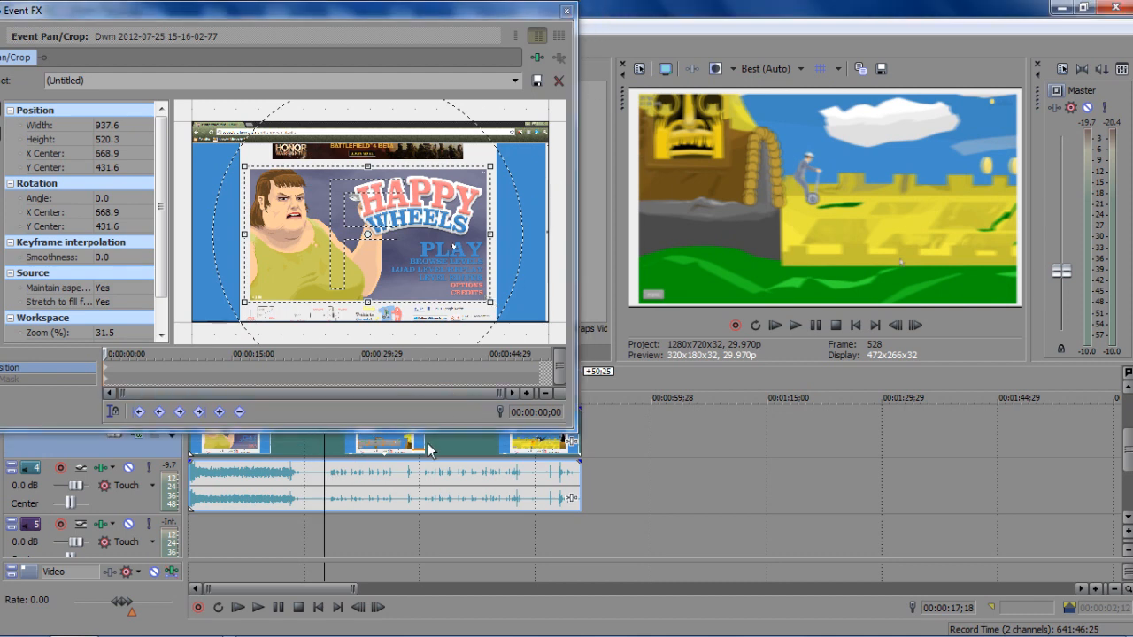
{"action": "right_click", "coordinate": [429, 446]}
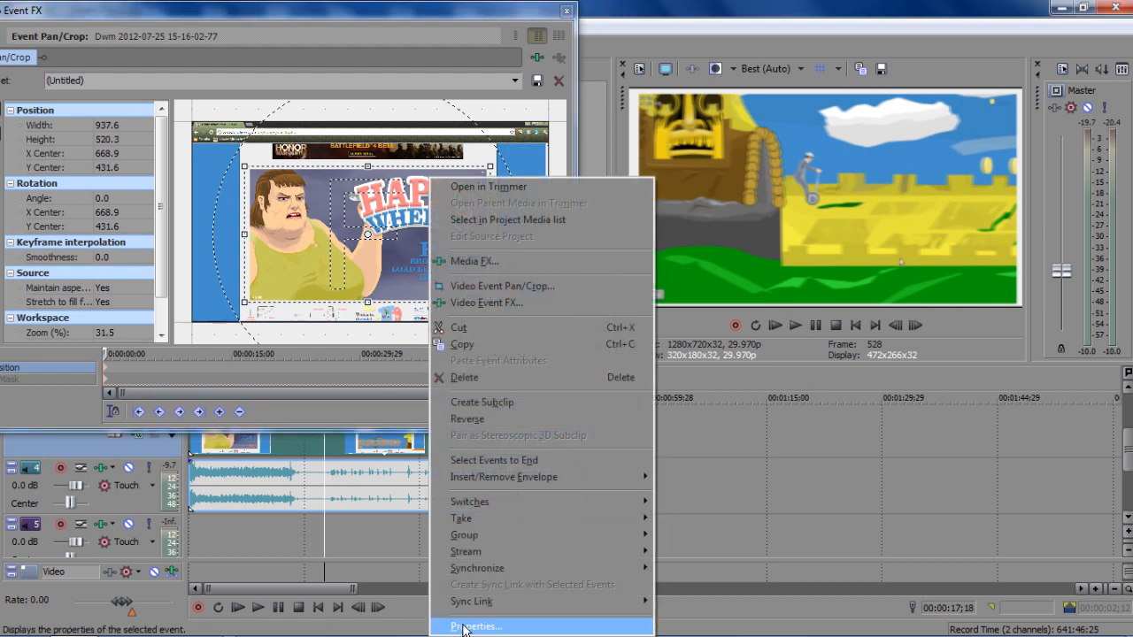
{"action": "left_click", "coordinate": [476, 627]}
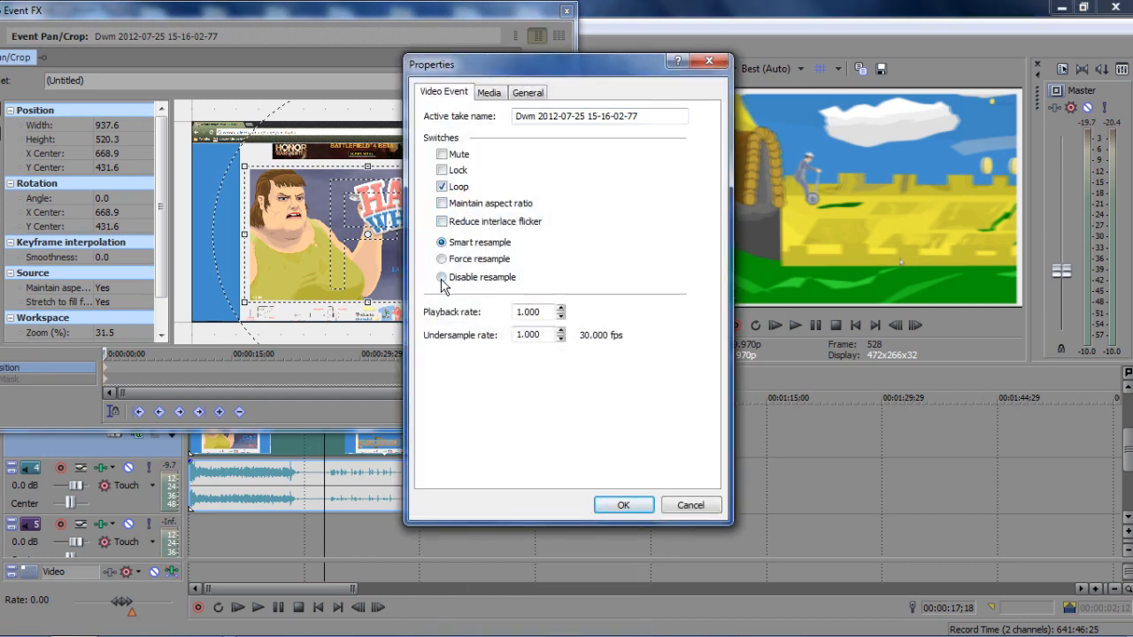
{"action": "left_click", "coordinate": [623, 505]}
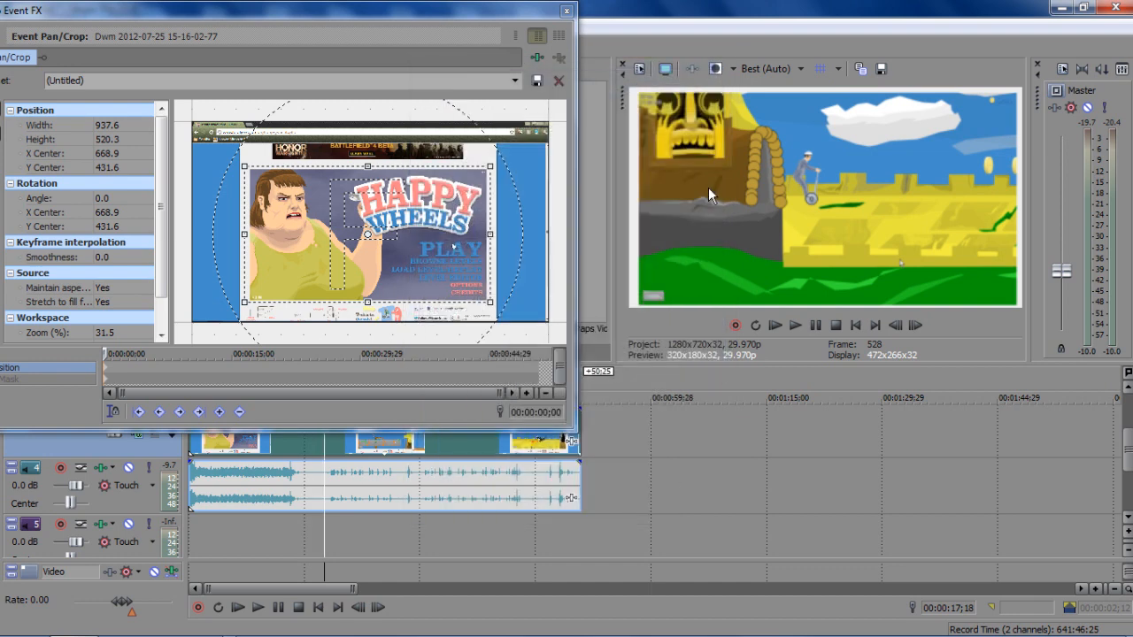
{"action": "mouse_move", "coordinate": [620, 199]}
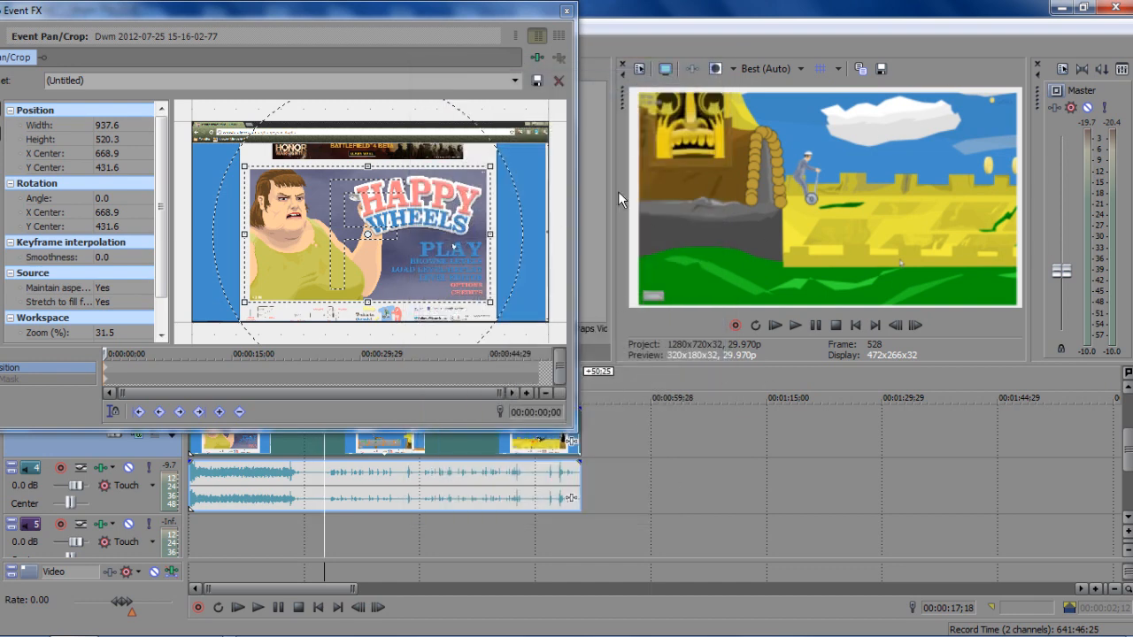
{"action": "mouse_move", "coordinate": [305, 179]}
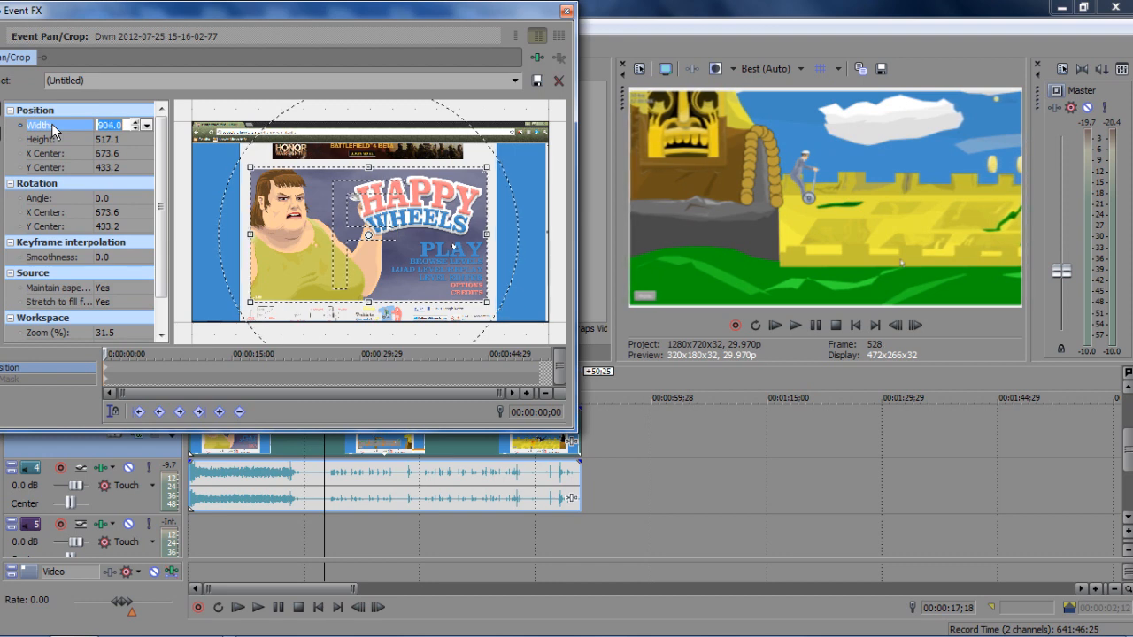
- Set the crop to 897 wide by 500.1 high with a new center, then close Event Pan/Crop
{"action": "left_click", "coordinate": [44, 153]}
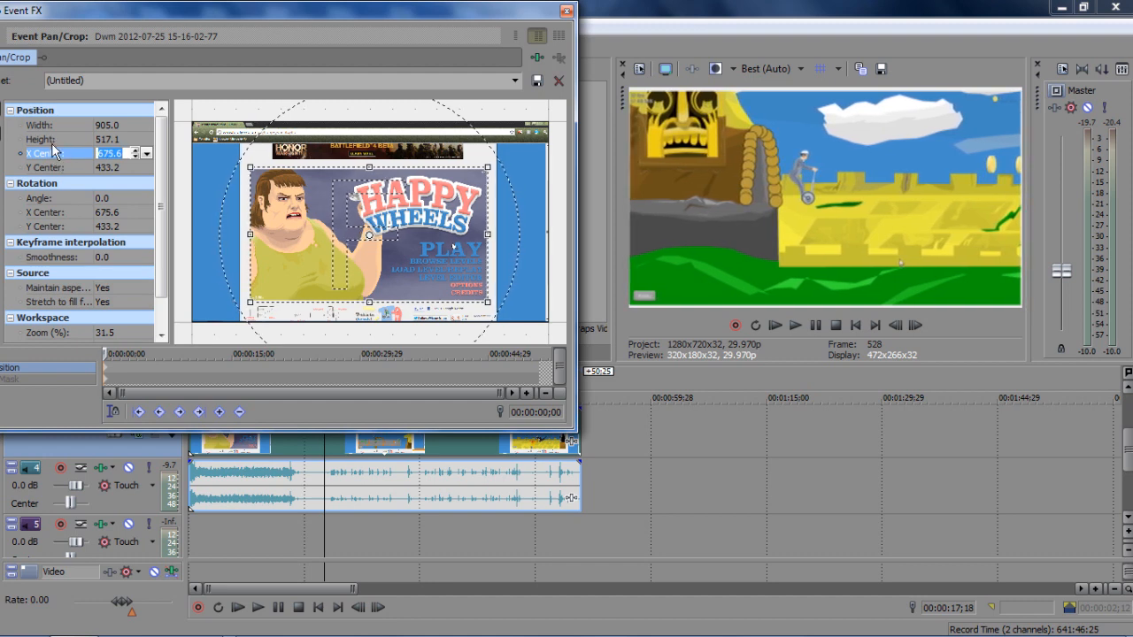
{"action": "left_click", "coordinate": [39, 140]}
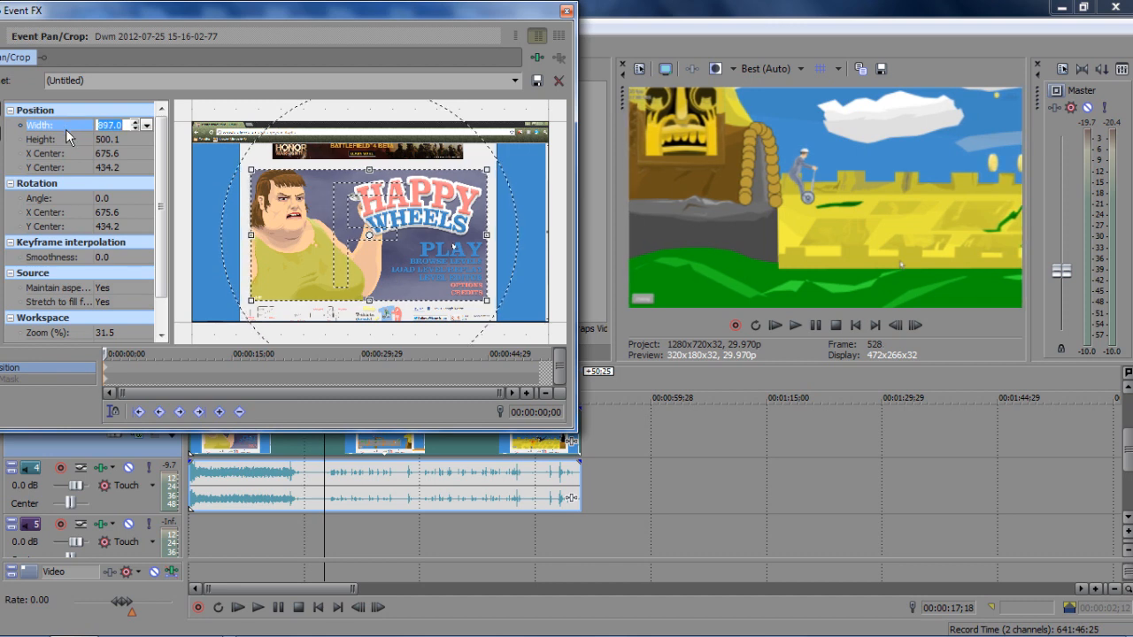
{"action": "left_click", "coordinate": [108, 138]}
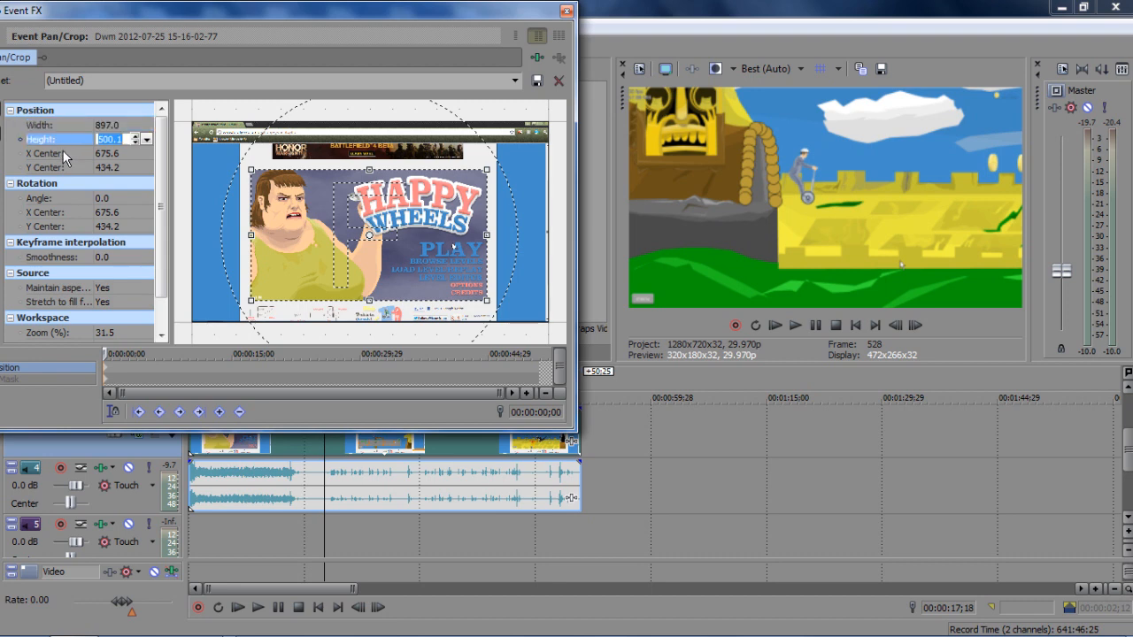
{"action": "left_click", "coordinate": [79, 167]}
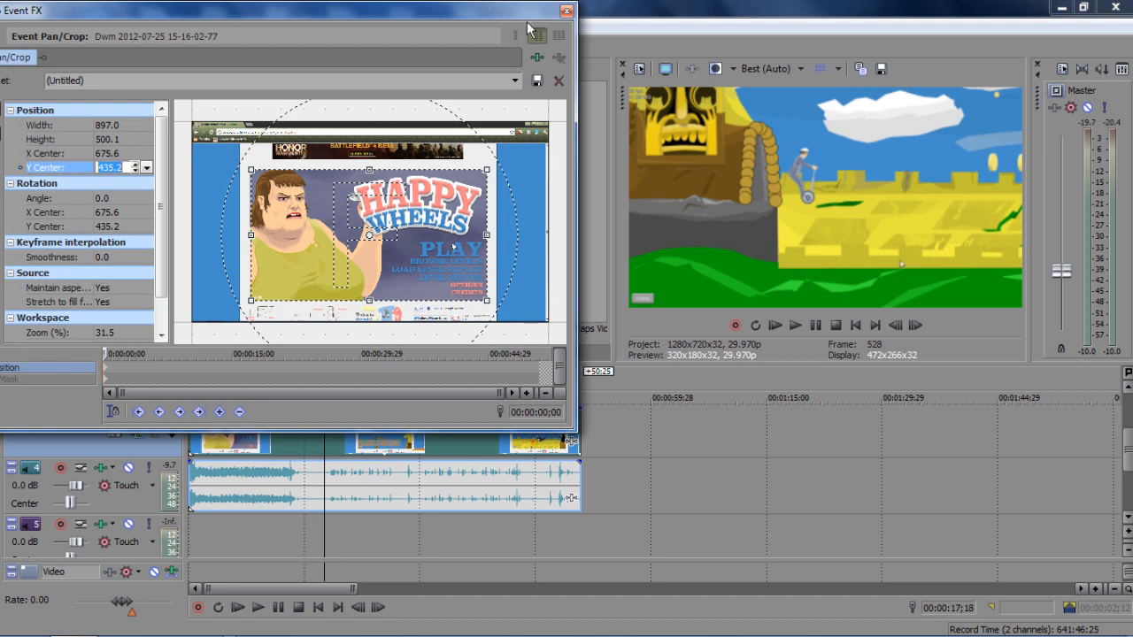
{"action": "left_click", "coordinate": [566, 10]}
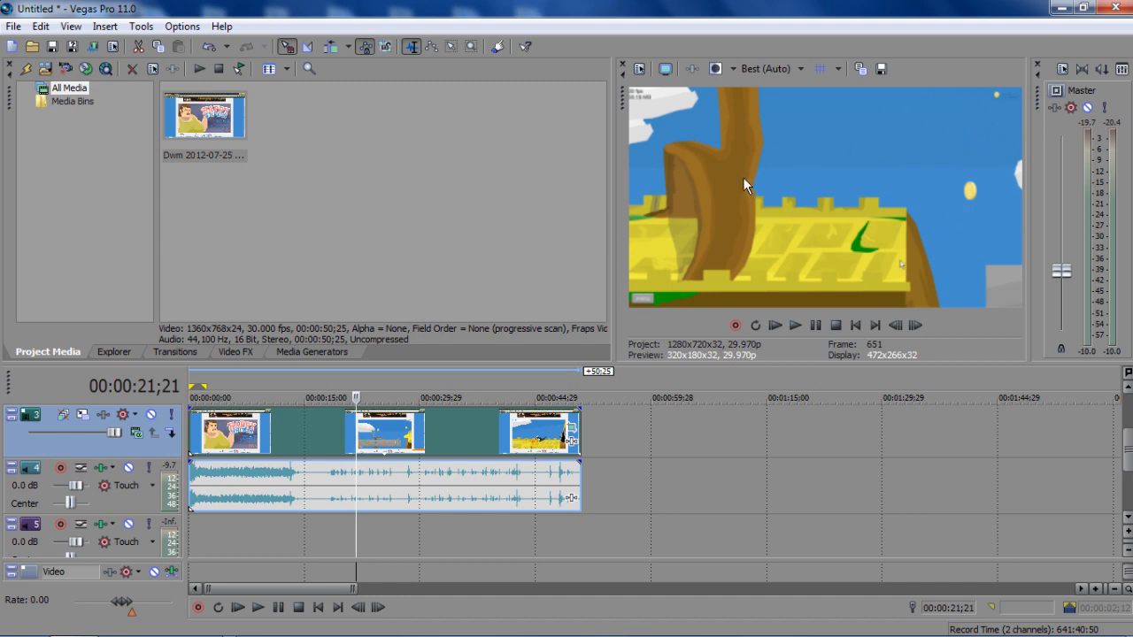
{"action": "mouse_move", "coordinate": [411, 421]}
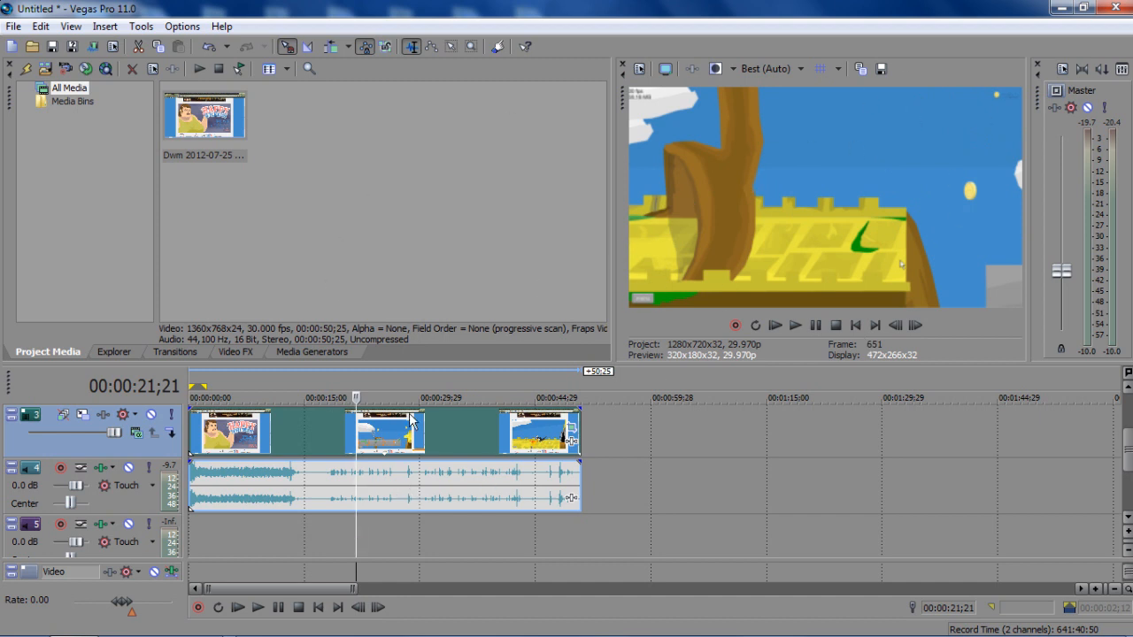
{"action": "mouse_move", "coordinate": [409, 393]}
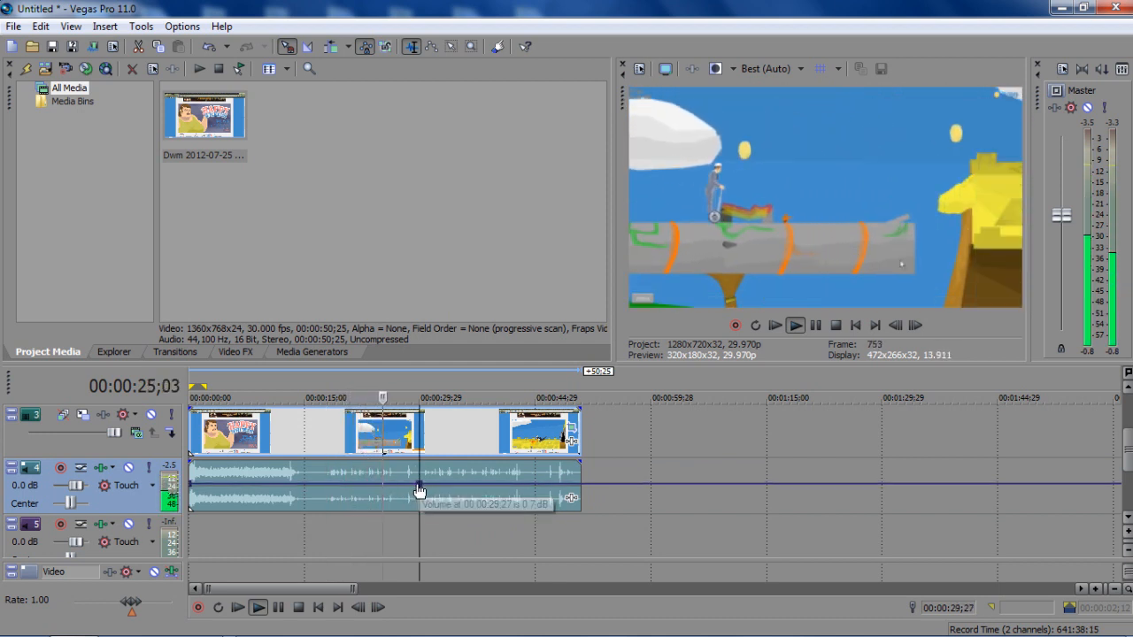
- Drag the gameplay audio event's volume line down to lower its volume
{"action": "left_click_drag", "start_coordinate": [421, 492], "coordinate": [283, 507]}
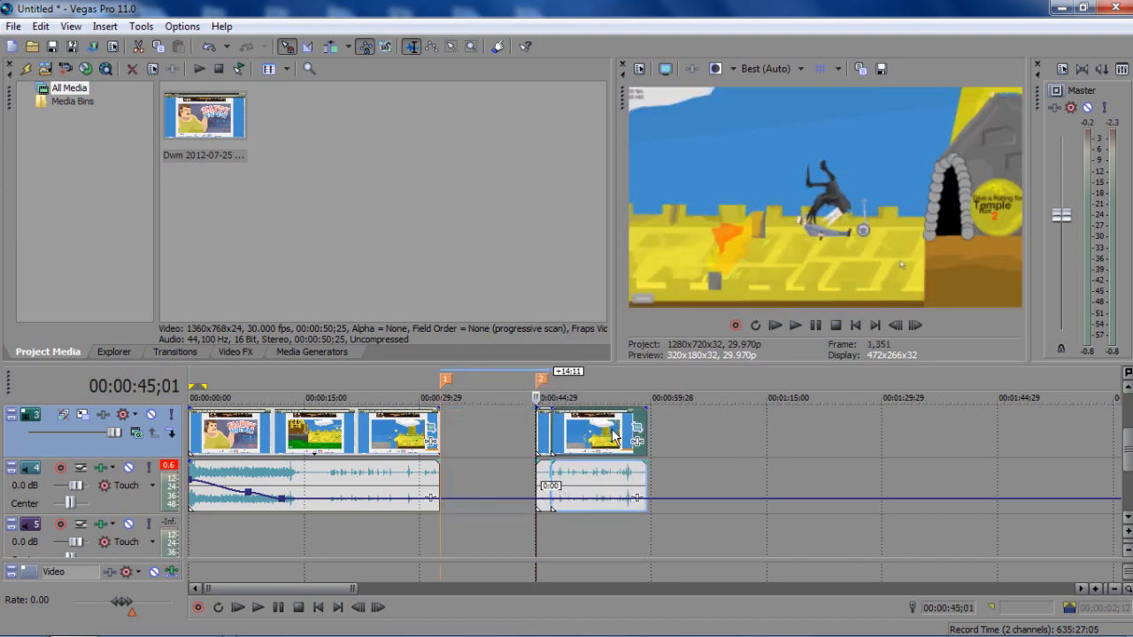
- Shorten and remove the detached end piece of the gameplay clip
{"action": "left_click_drag", "start_coordinate": [593, 434], "coordinate": [517, 433]}
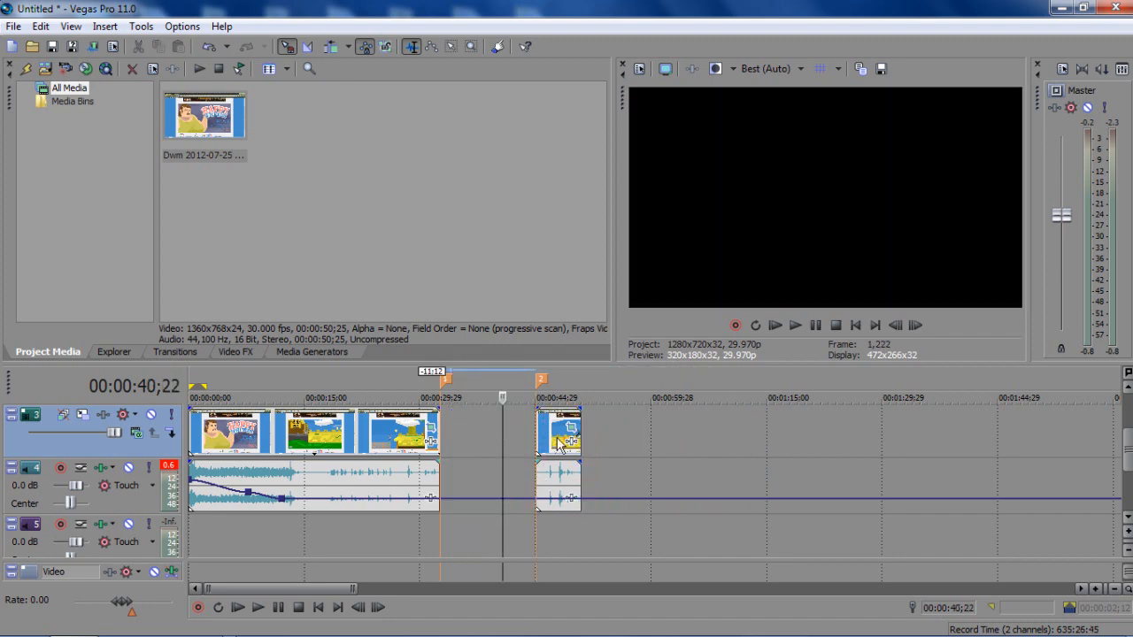
{"action": "left_click_drag", "start_coordinate": [557, 434], "coordinate": [446, 433]}
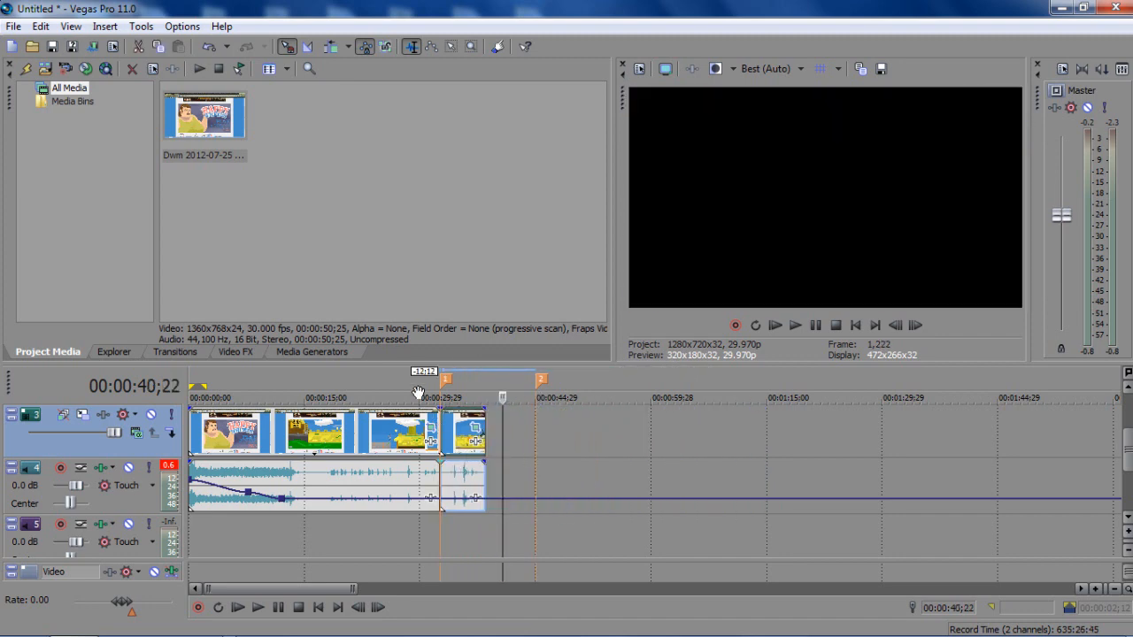
{"action": "left_click", "coordinate": [284, 396]}
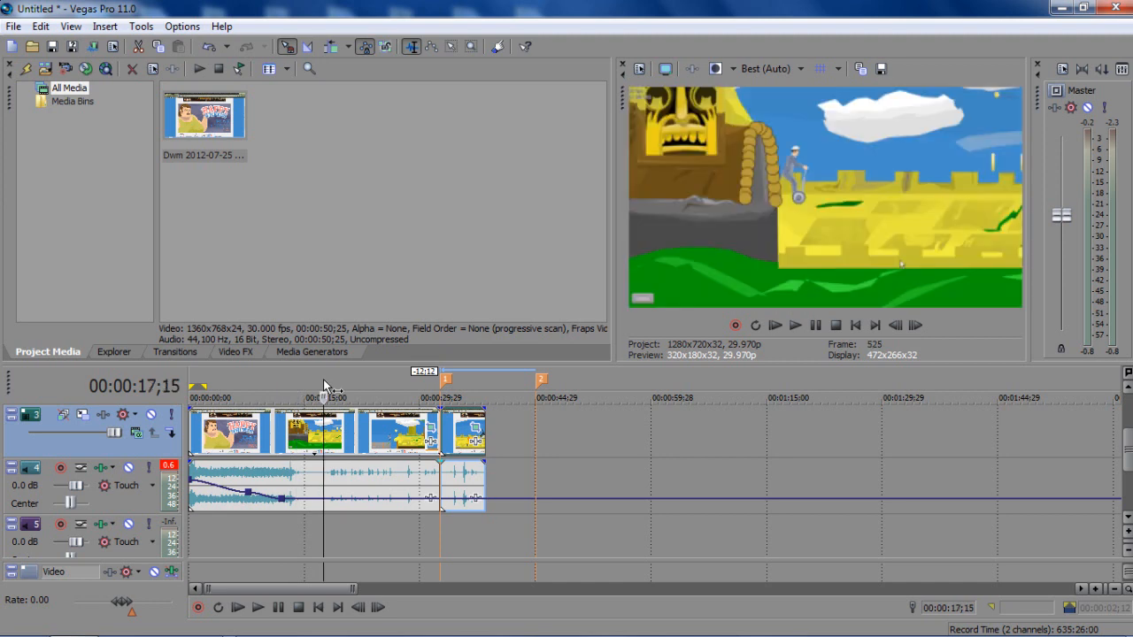
- Split the remaining gameplay clip at three successive playhead positions
{"action": "left_click", "coordinate": [312, 396]}
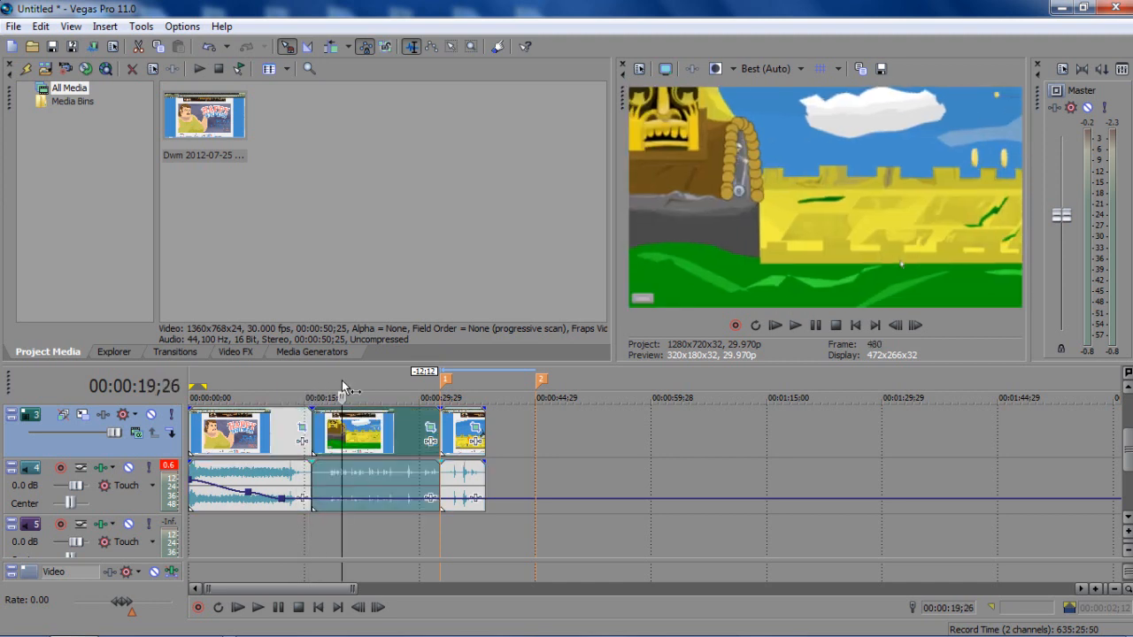
{"action": "left_click", "coordinate": [329, 416]}
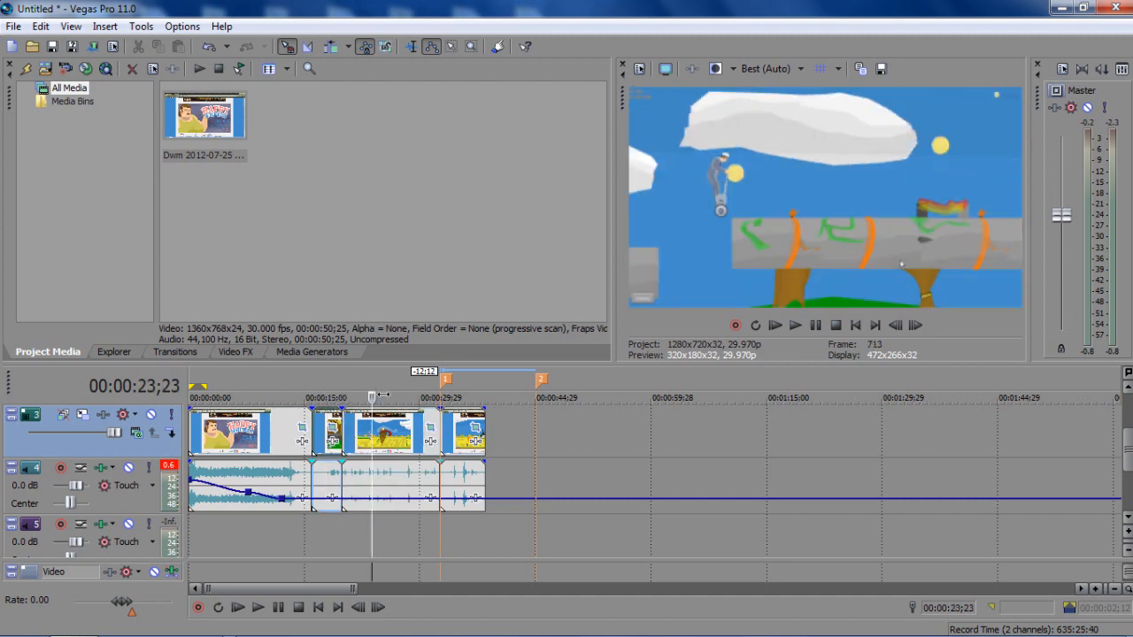
{"action": "left_click", "coordinate": [361, 396]}
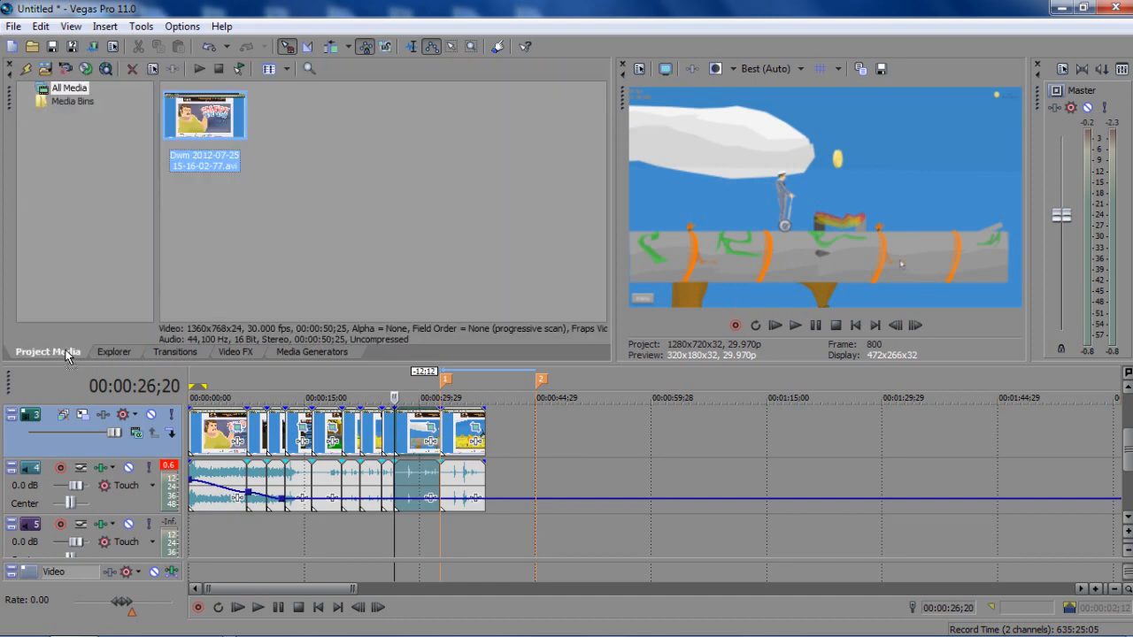
- Add RiflexGames Primary Intro.wmv from the Explorer tab to Project Media
{"action": "left_click", "coordinate": [114, 350]}
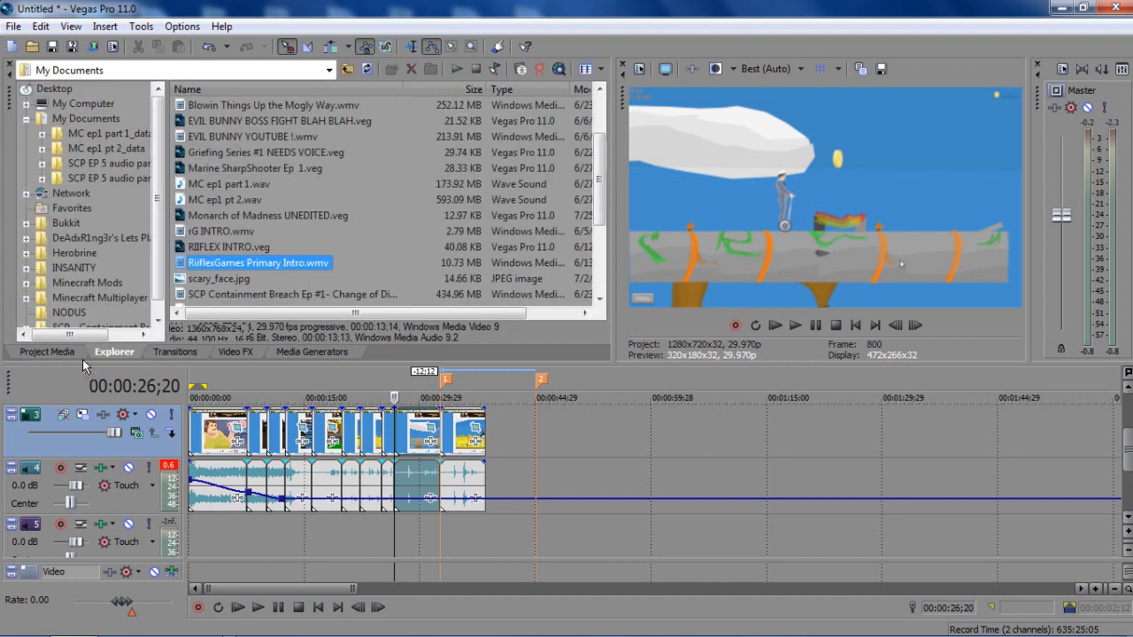
{"action": "left_click", "coordinate": [48, 350]}
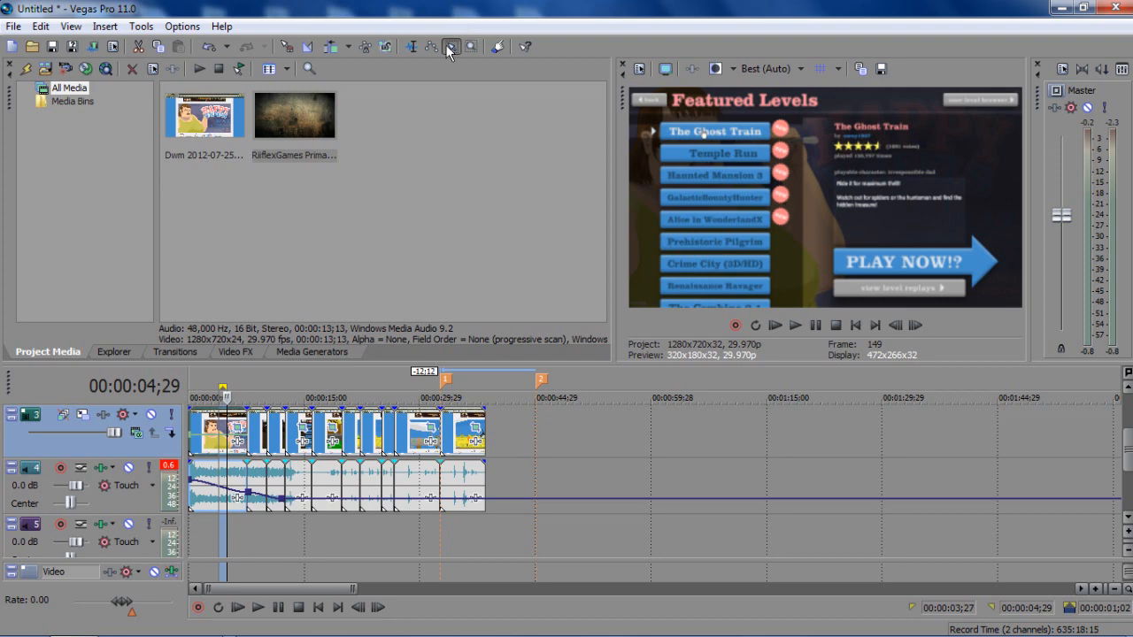
{"action": "mouse_move", "coordinate": [471, 46]}
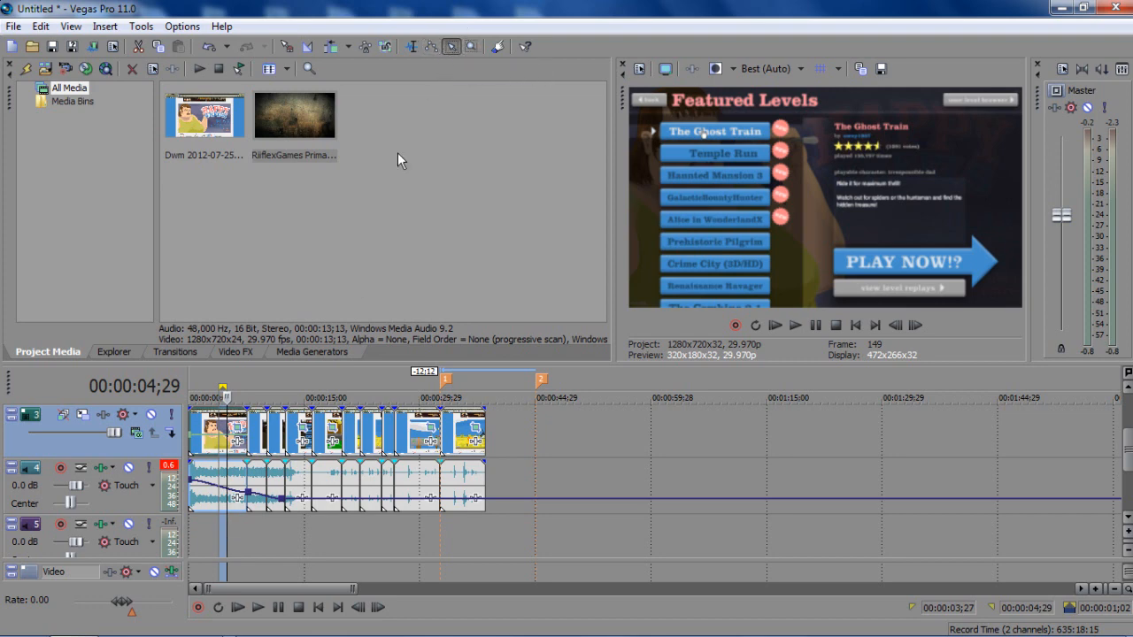
{"action": "mouse_move", "coordinate": [452, 46]}
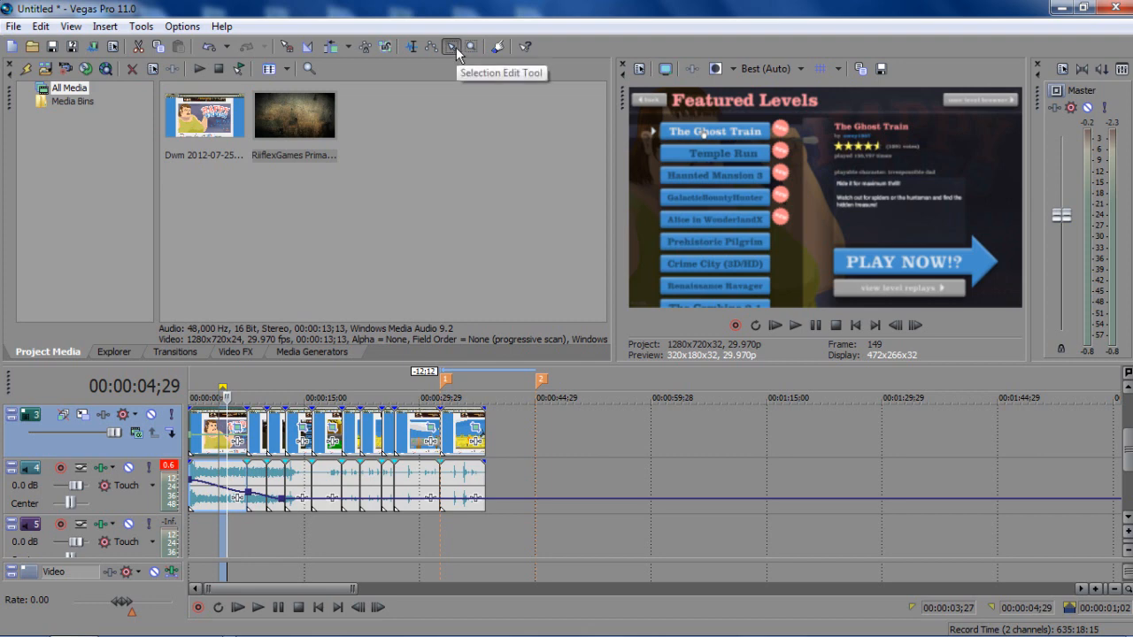
{"action": "mouse_move", "coordinate": [429, 67]}
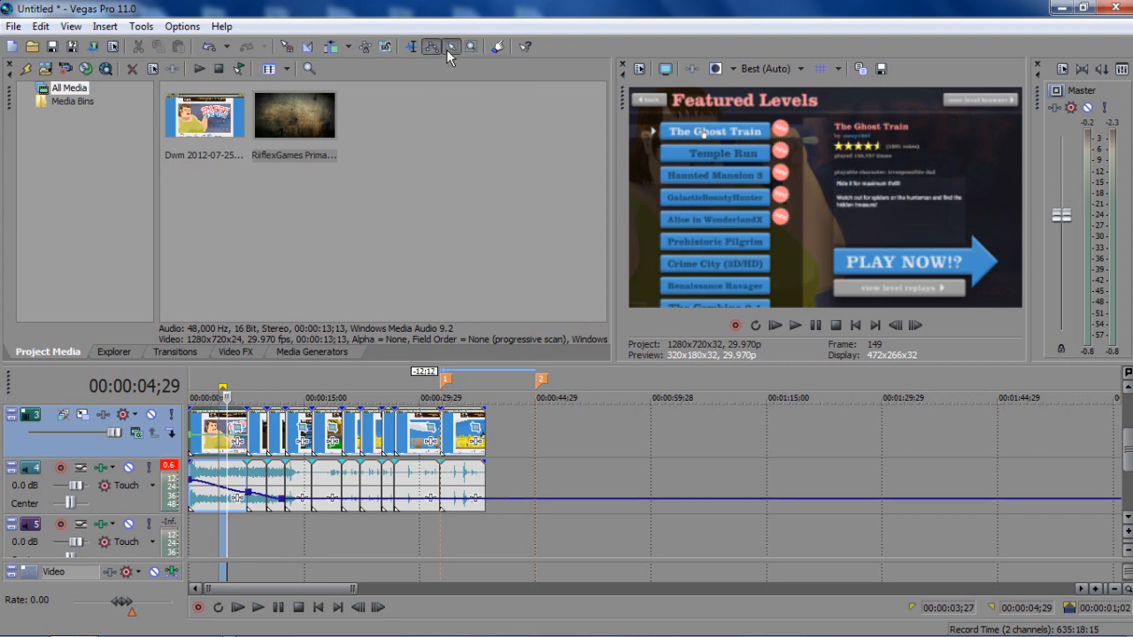
{"action": "mouse_move", "coordinate": [429, 57]}
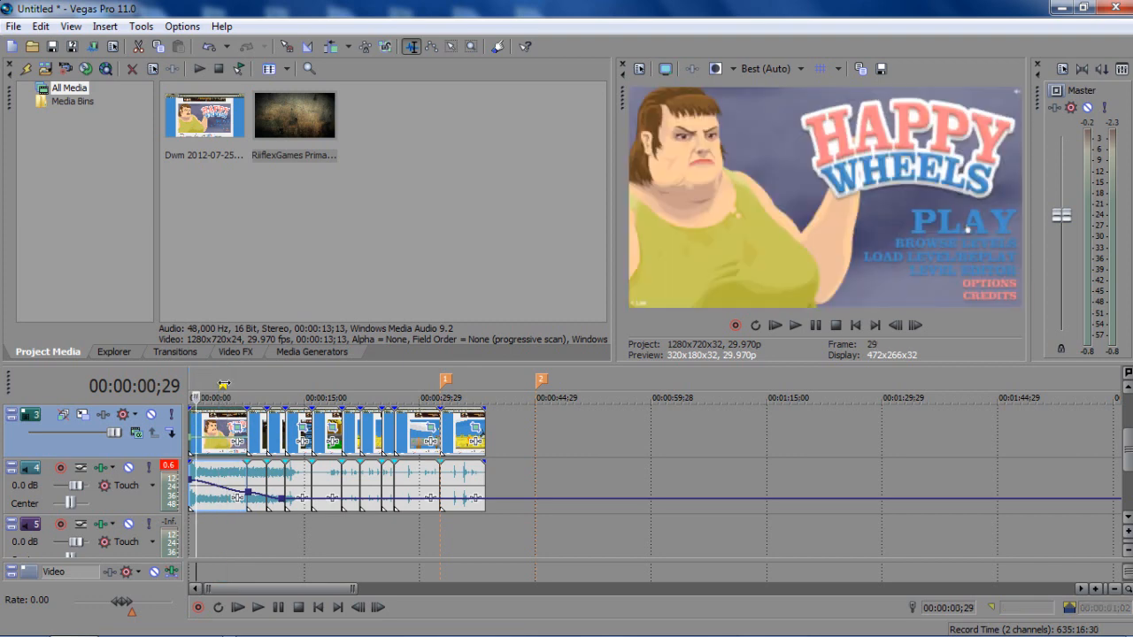
{"action": "left_click", "coordinate": [202, 396]}
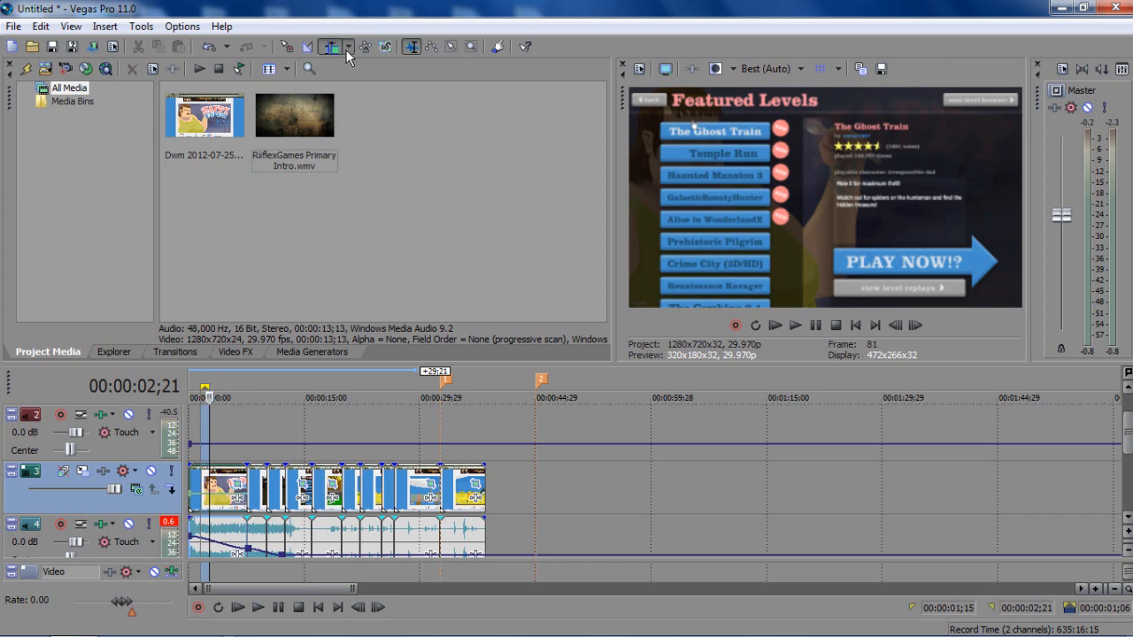
- Set Auto Ripple mode to All Tracks, Markers, and Regions
{"action": "left_click", "coordinate": [347, 46]}
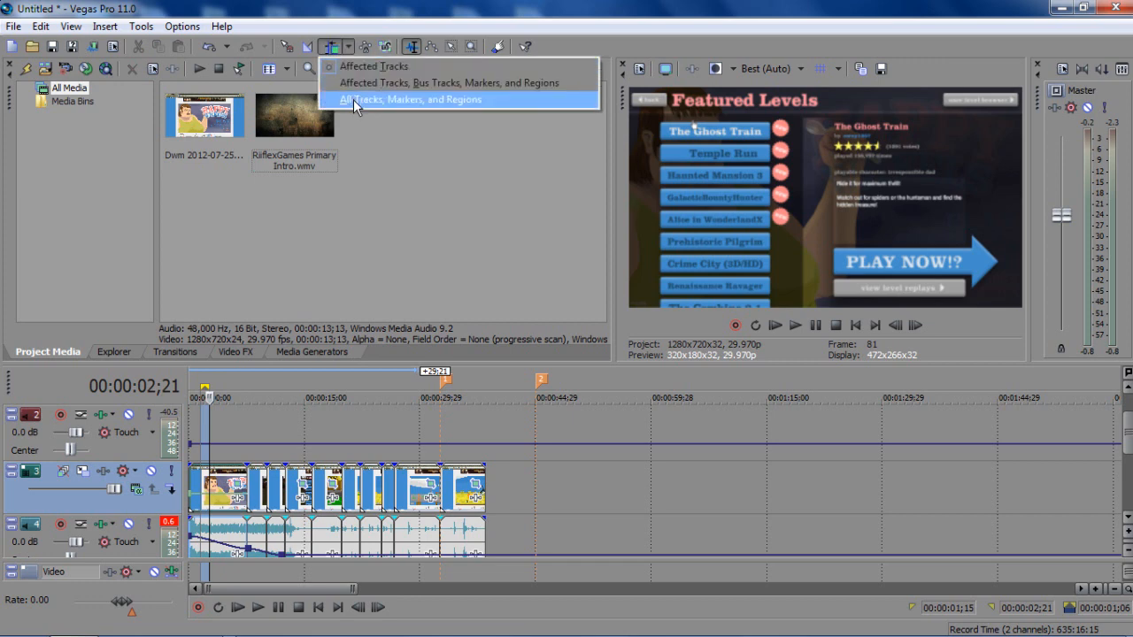
{"action": "left_click", "coordinate": [411, 99]}
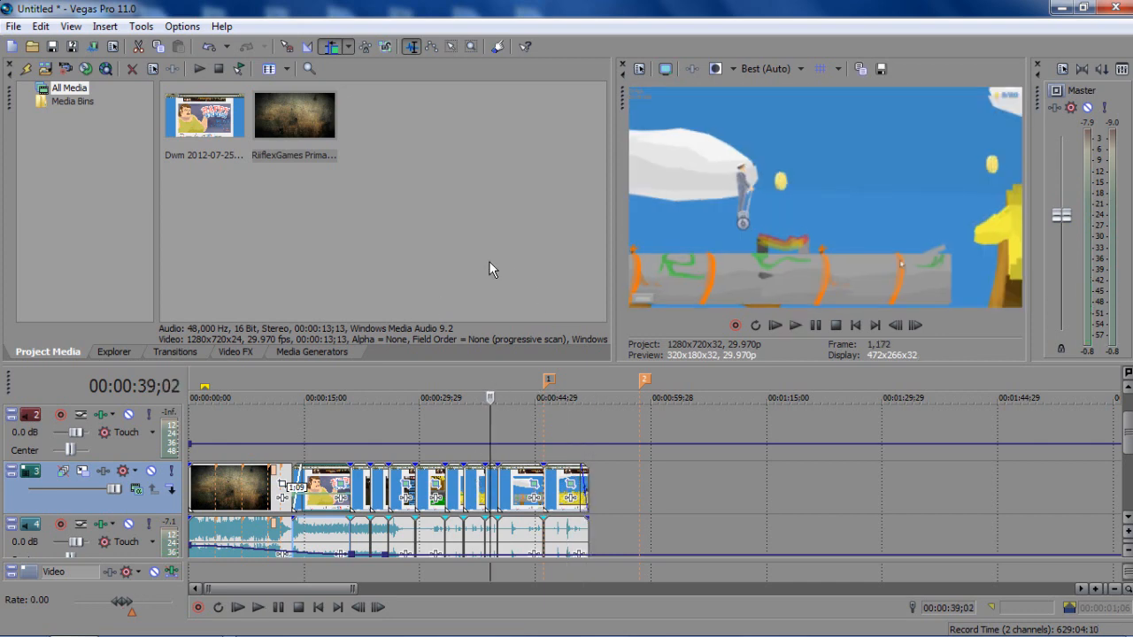
{"action": "mouse_move", "coordinate": [542, 222]}
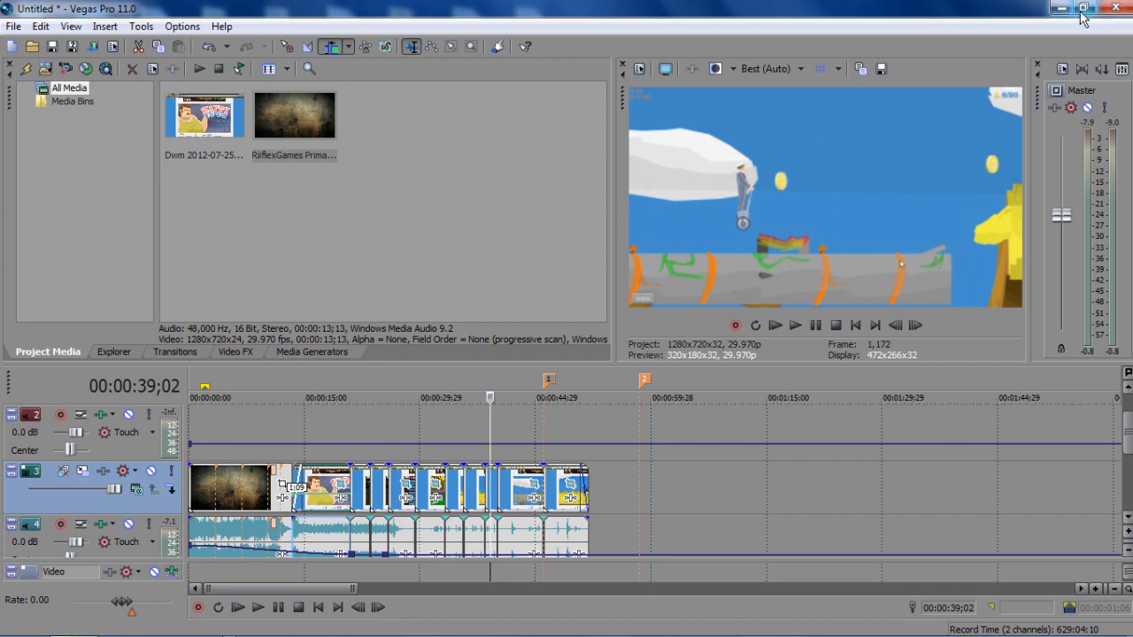
{"action": "mouse_move", "coordinate": [530, 233]}
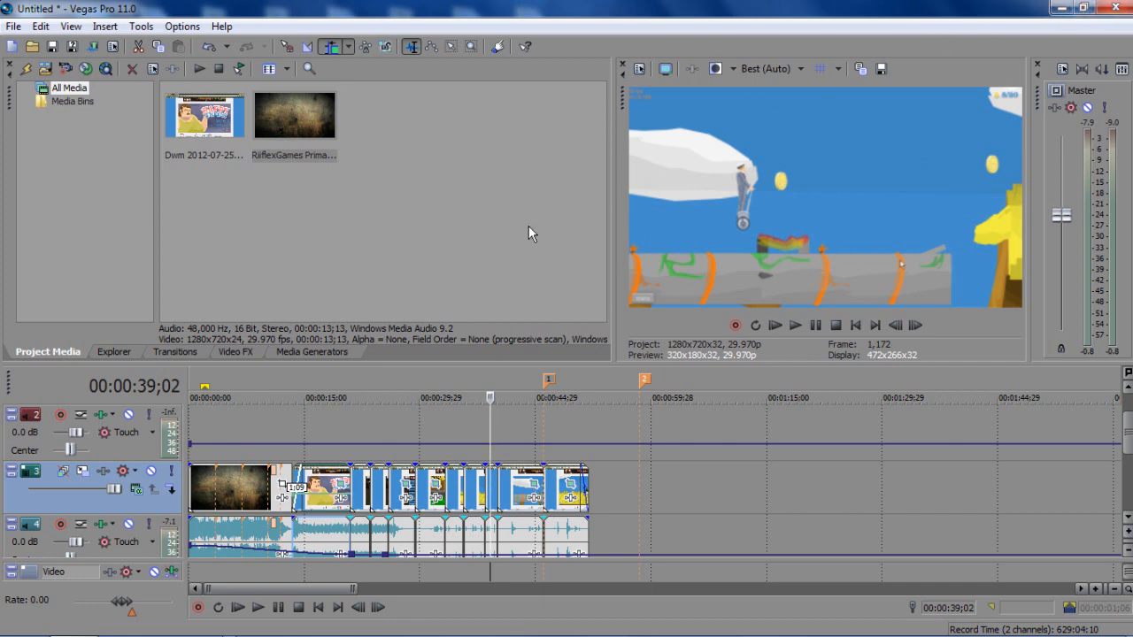
{"action": "mouse_move", "coordinate": [529, 234]}
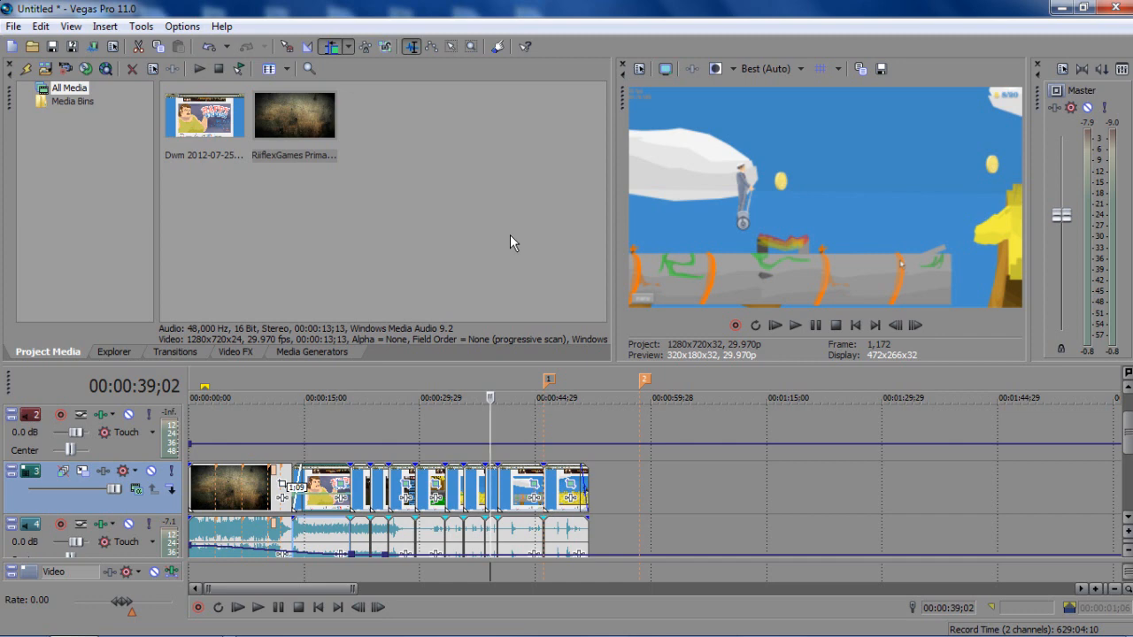
{"action": "mouse_move", "coordinate": [991, 7]}
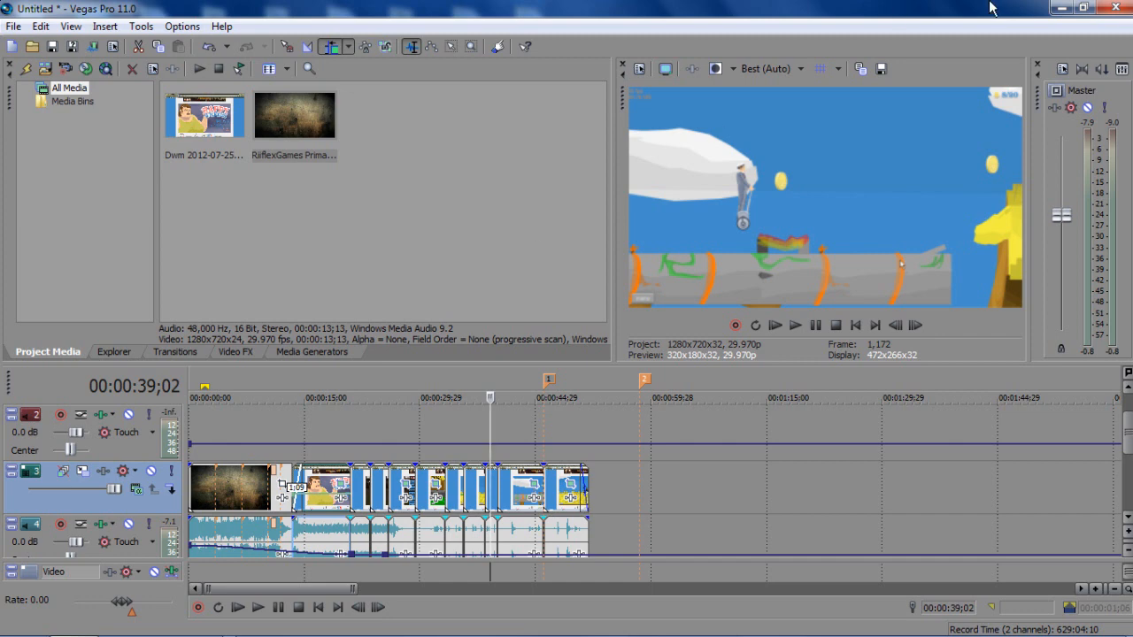
{"action": "mouse_move", "coordinate": [570, 205]}
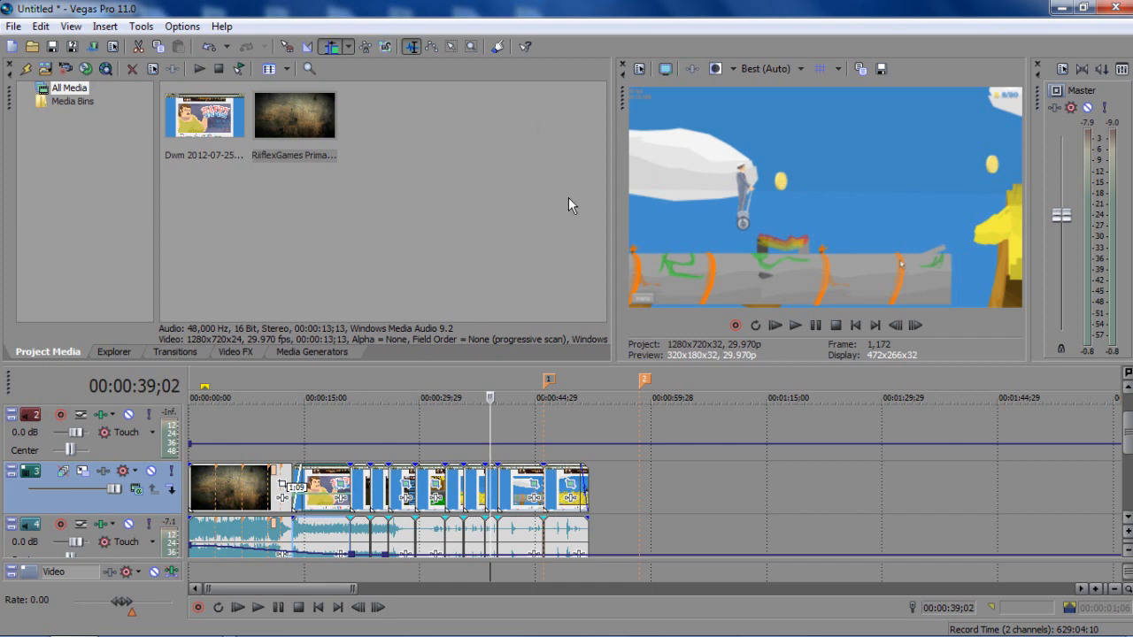